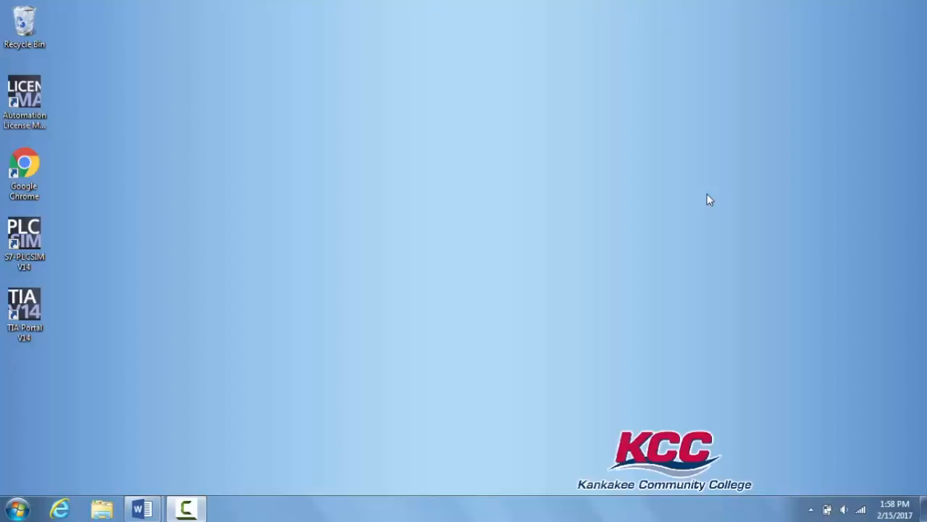
{"action": "mouse_move", "coordinate": [282, 357]}
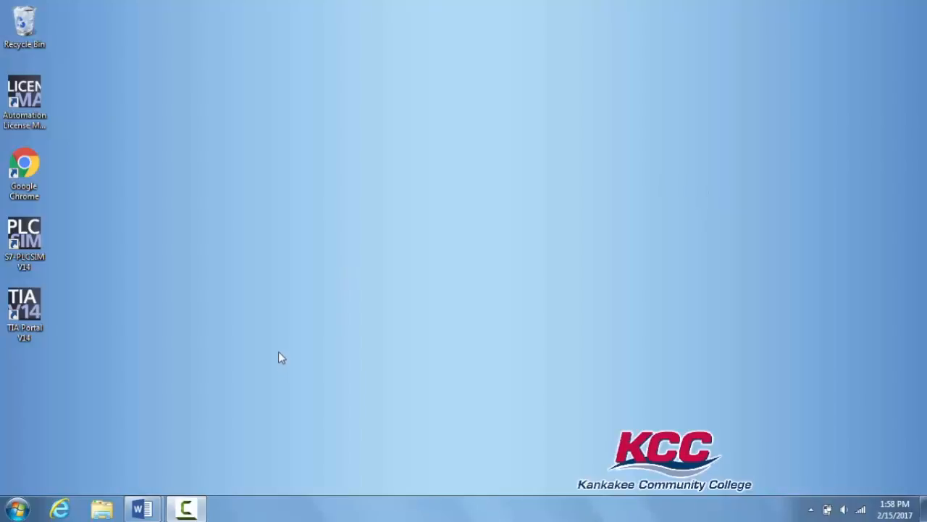
{"action": "mouse_move", "coordinate": [132, 480]}
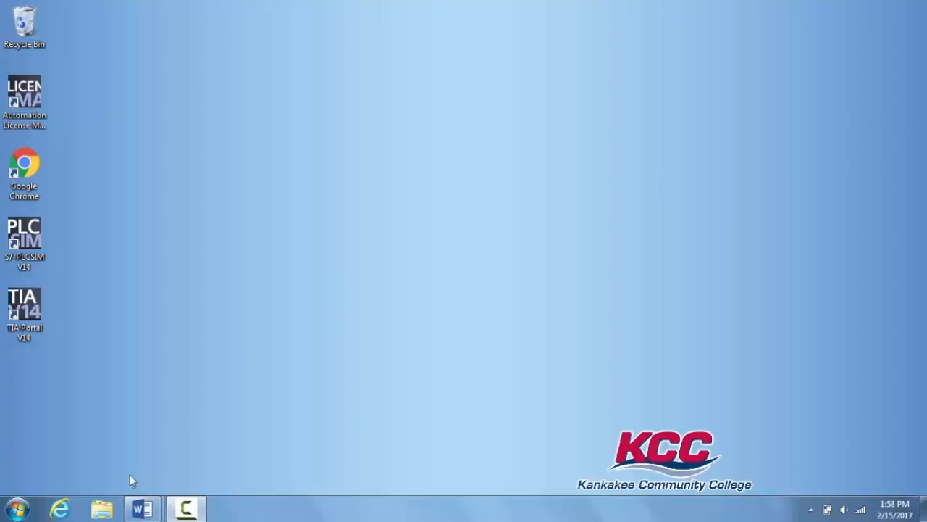
Step: Launch Windows Explorer from the taskbar, showing the Libraries view
{"action": "left_click", "coordinate": [101, 509]}
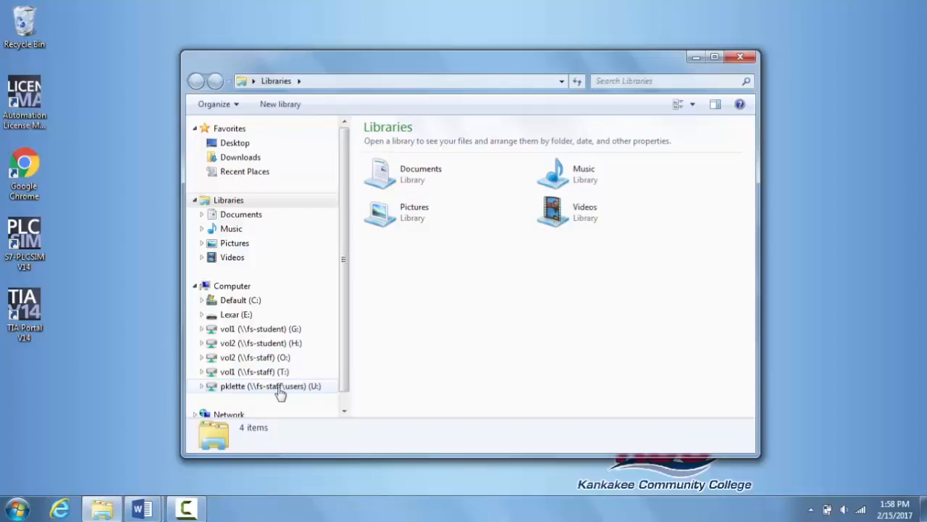
Step: Navigate to the U: network drive's My Documents and into the empty Automation folder
{"action": "double_click", "coordinate": [254, 385]}
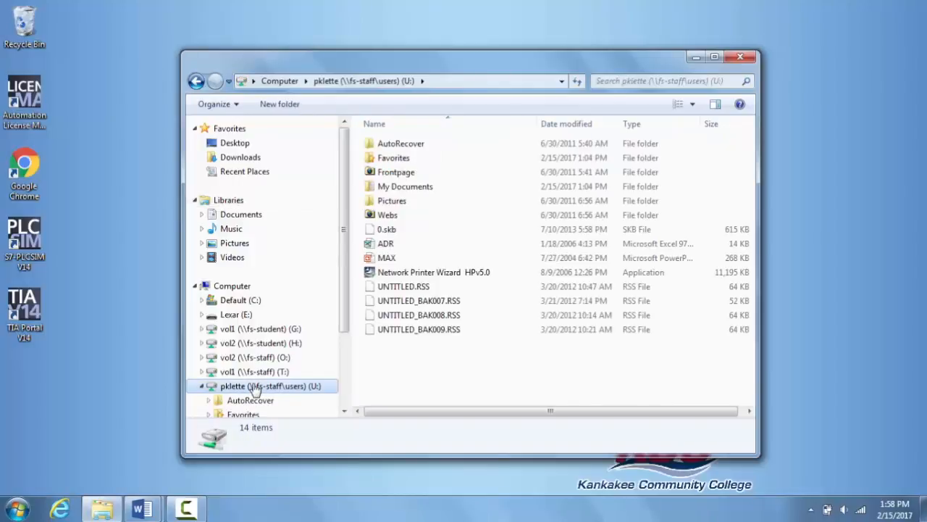
{"action": "left_click", "coordinate": [405, 187]}
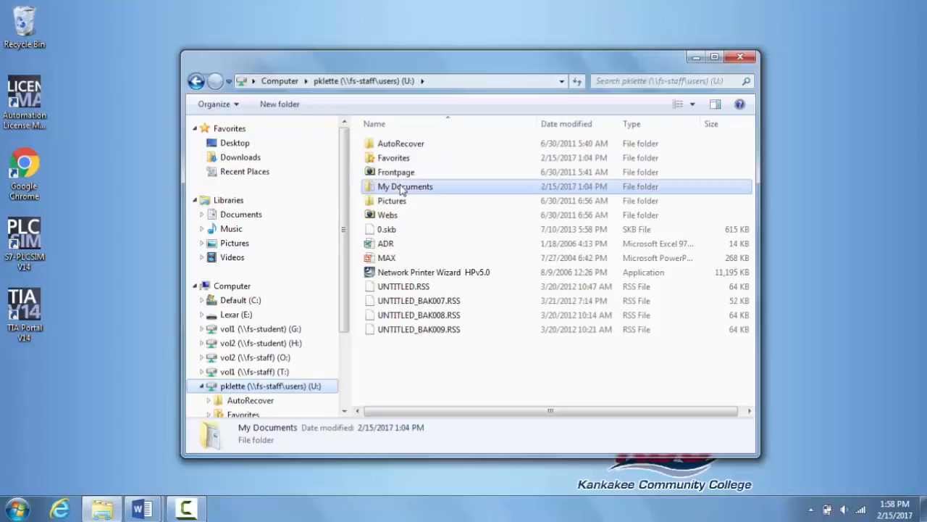
{"action": "double_click", "coordinate": [405, 186]}
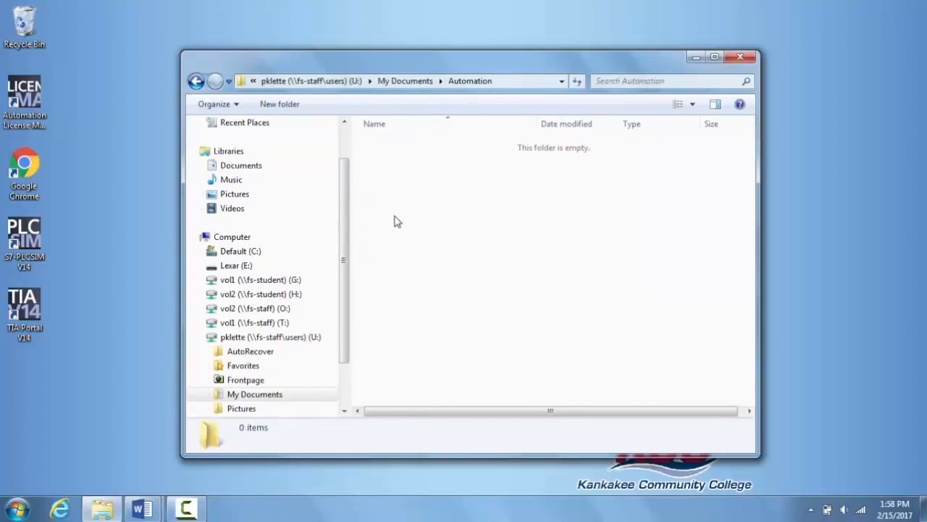
{"action": "mouse_move", "coordinate": [504, 210]}
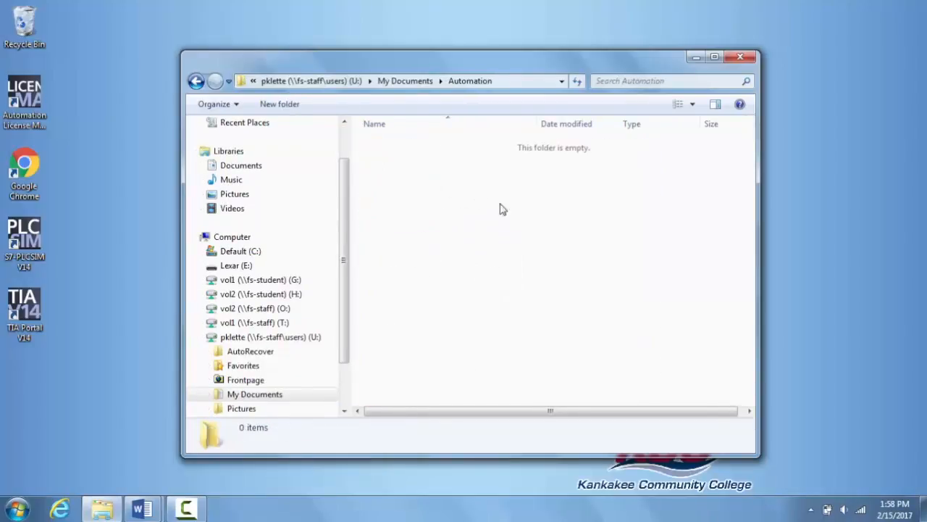
{"action": "mouse_move", "coordinate": [565, 203]}
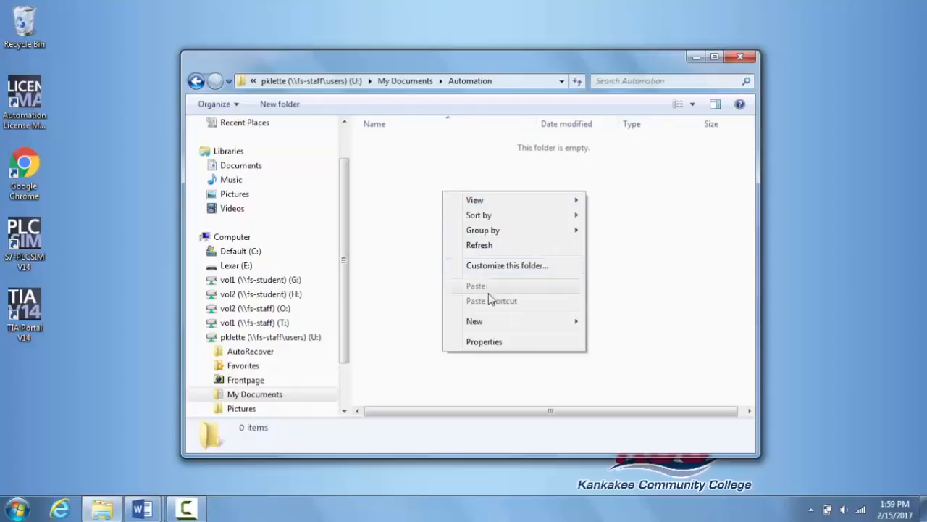
Step: Create a new folder named Teacher inside Automation and close Explorer
{"action": "left_click", "coordinate": [475, 321]}
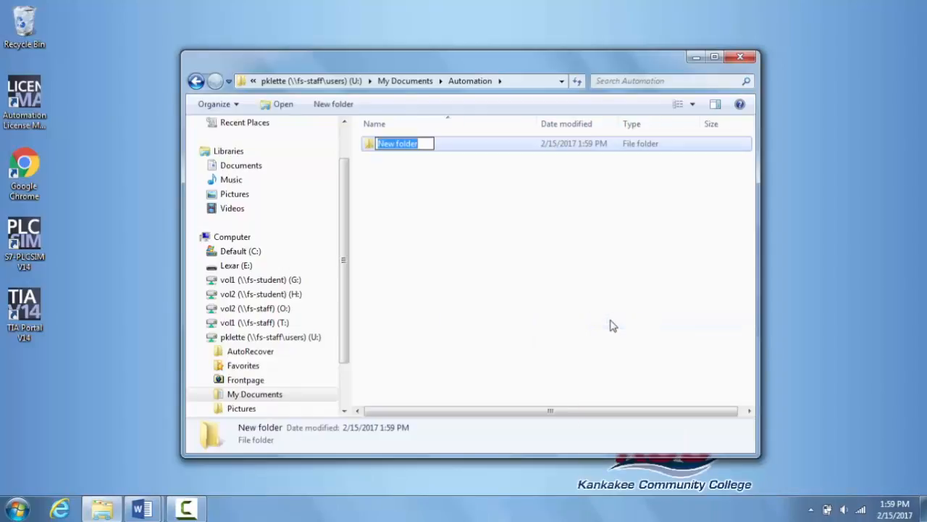
{"action": "type", "text": "Teacher"}
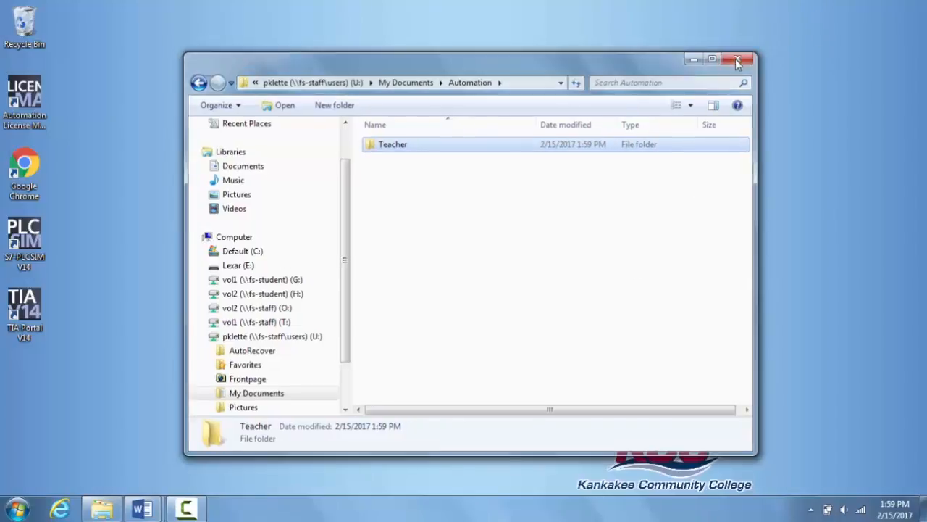
{"action": "left_click", "coordinate": [739, 60]}
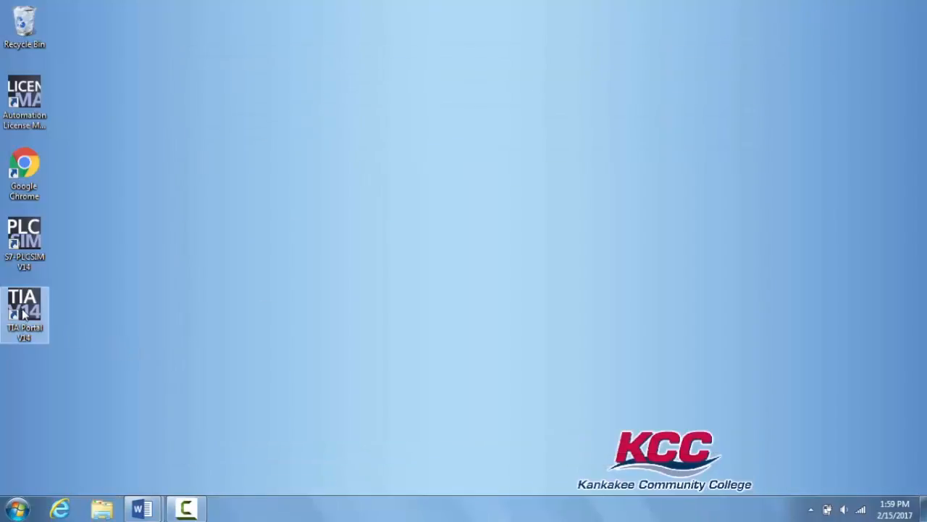
Step: Launch TIA Portal V14 from its desktop shortcut and reach the start page
{"action": "double_click", "coordinate": [24, 308]}
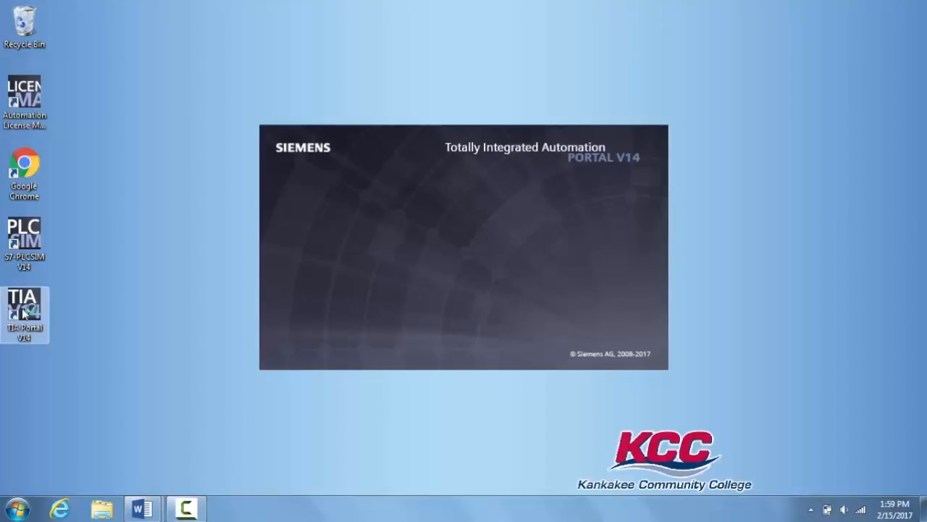
{"action": "double_click", "coordinate": [24, 304]}
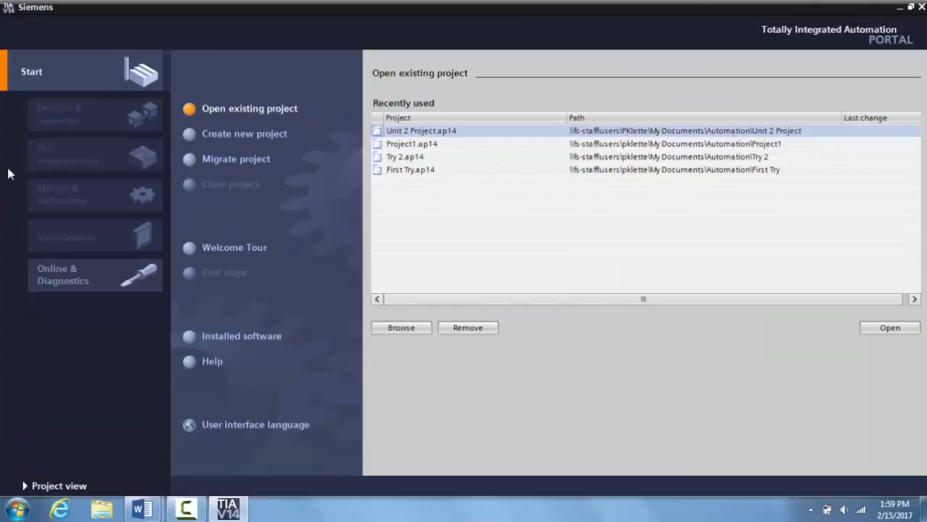
{"action": "mouse_move", "coordinate": [239, 138]}
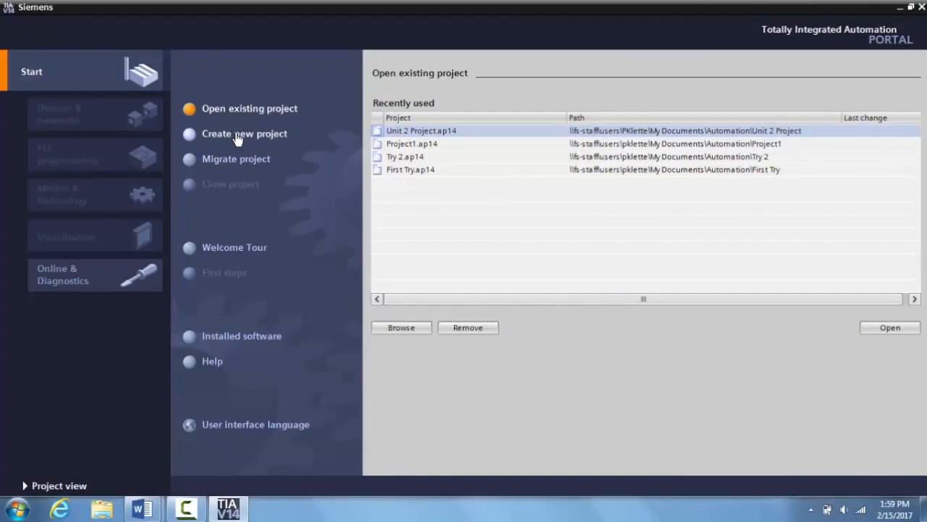
Step: Start a new project and name it 'Unit 2 Project' in place of Project1
{"action": "left_click", "coordinate": [244, 134]}
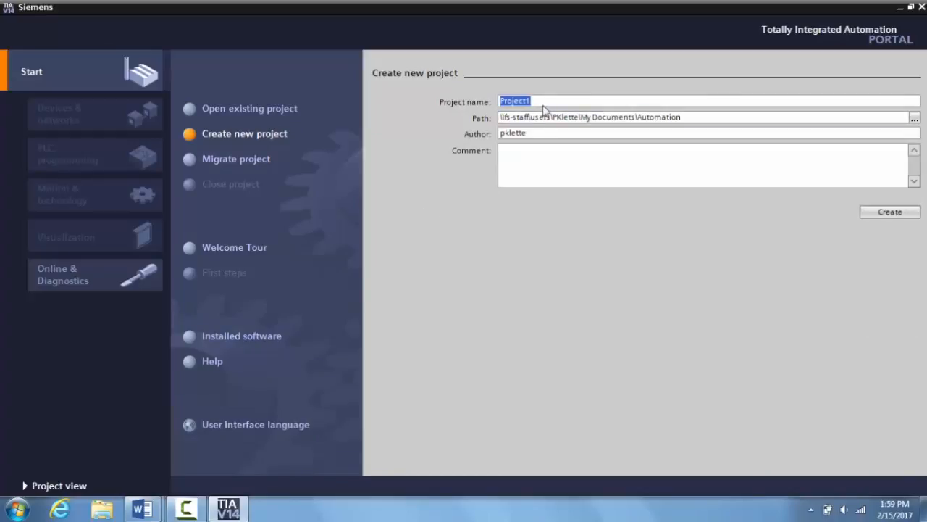
{"action": "type", "text": "Unit 2"}
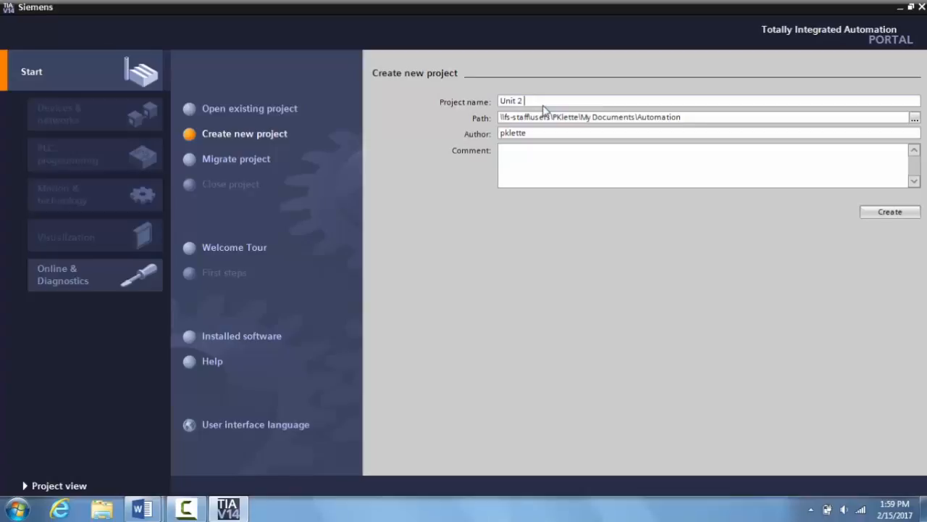
{"action": "type", "text": "Project"}
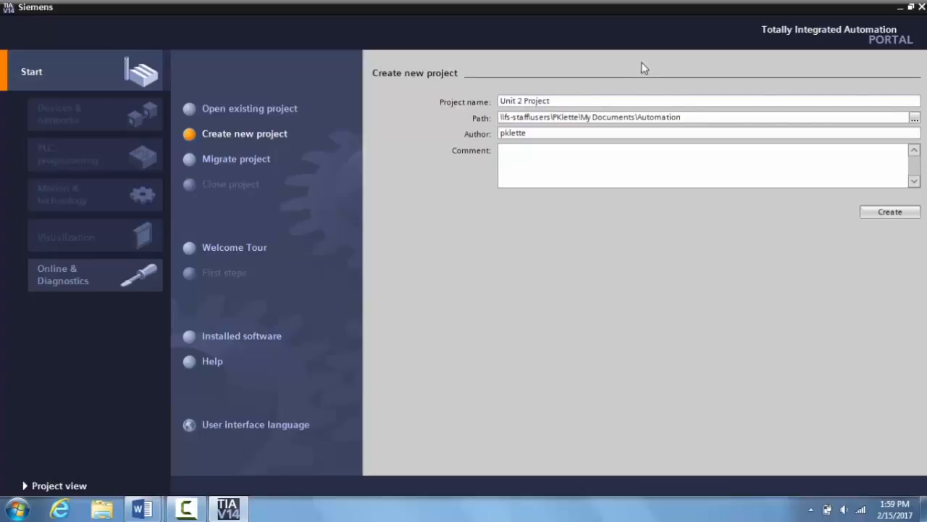
{"action": "left_click", "coordinate": [576, 101]}
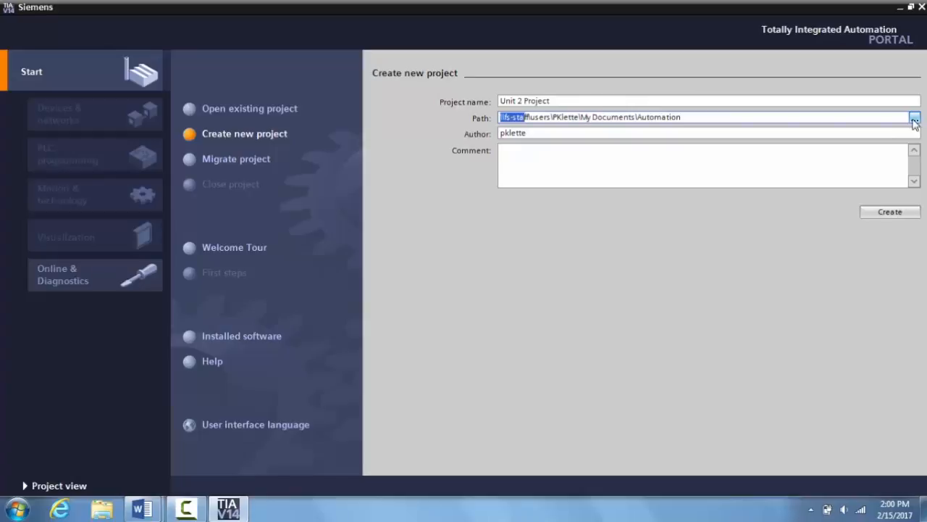
Step: Browse the project path to the Teacher folder under My Documents\Automation
{"action": "left_click", "coordinate": [914, 117]}
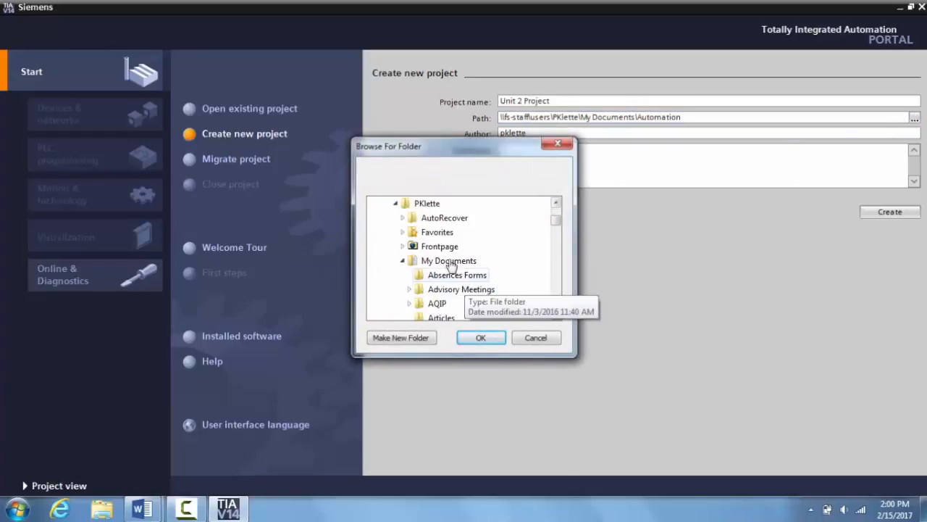
{"action": "scroll", "scroll_direction": "down", "scroll_amount": 3}
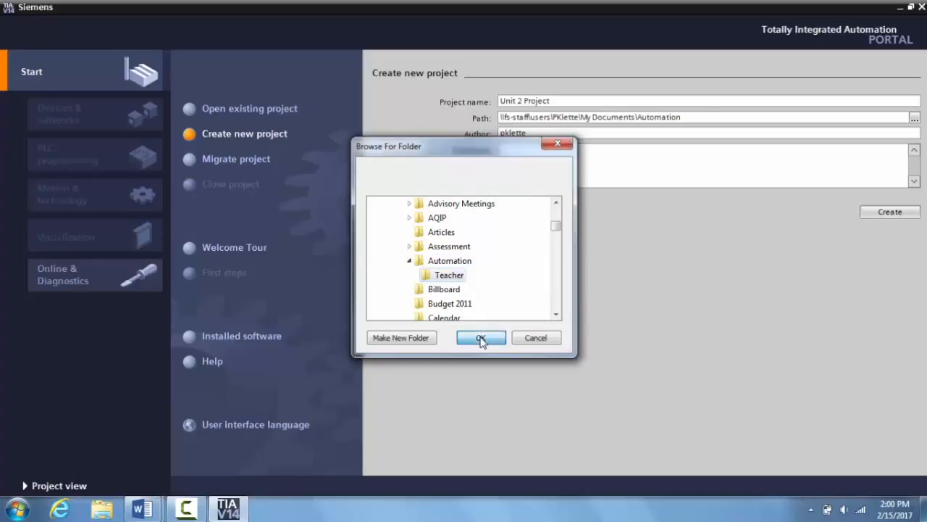
{"action": "left_click", "coordinate": [482, 338]}
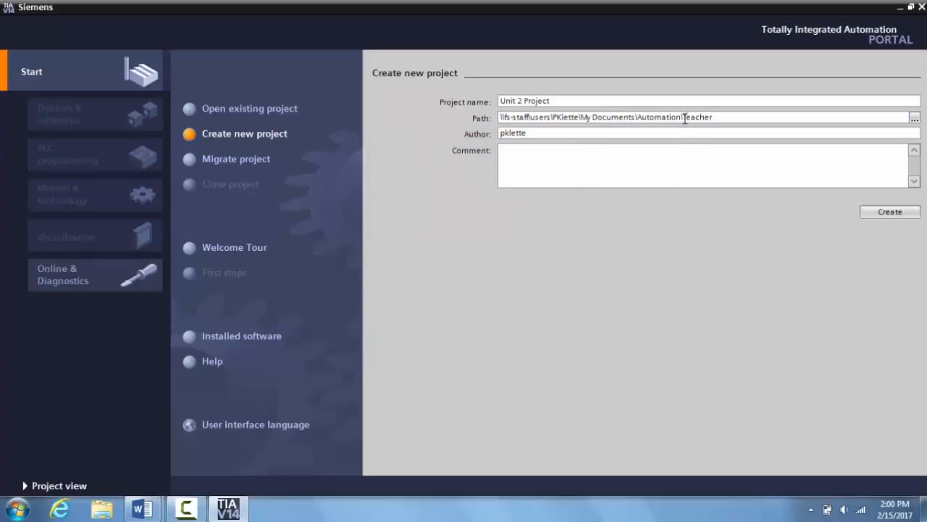
{"action": "double_click", "coordinate": [697, 116]}
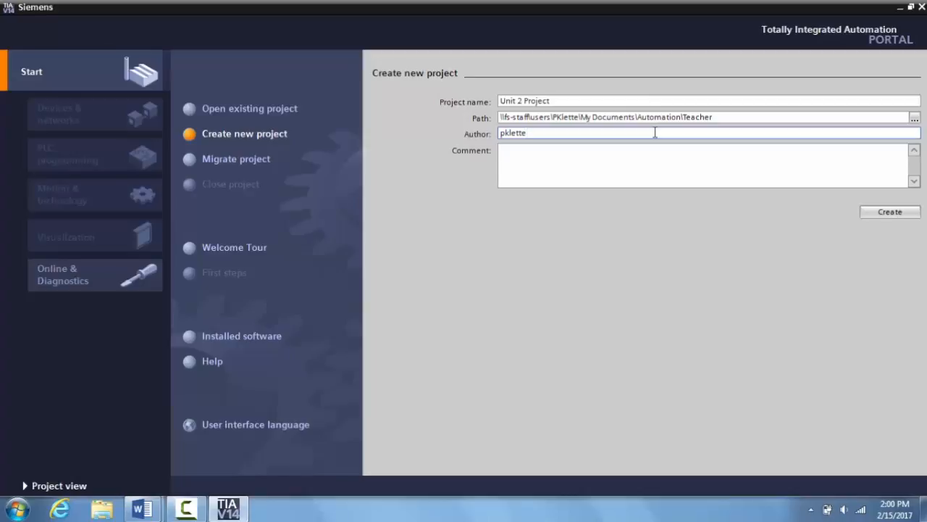
Step: Replace the author name with Teacher and create the Unit 2 Project
{"action": "double_click", "coordinate": [512, 132]}
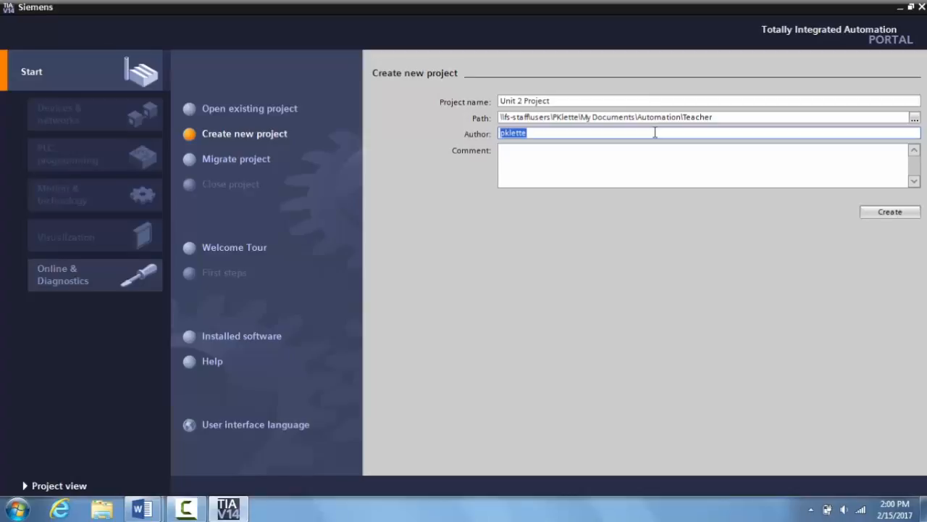
{"action": "type", "text": "teach"}
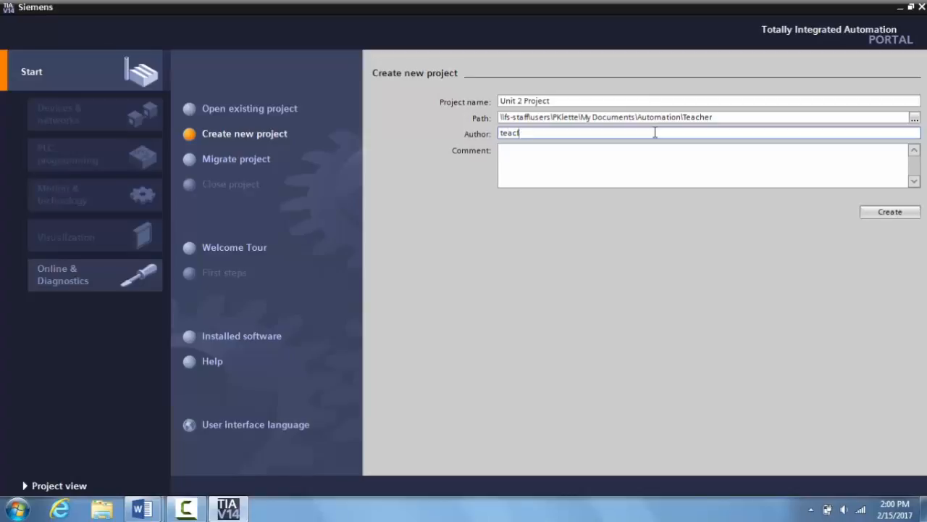
{"action": "key", "text": "Backspace"}
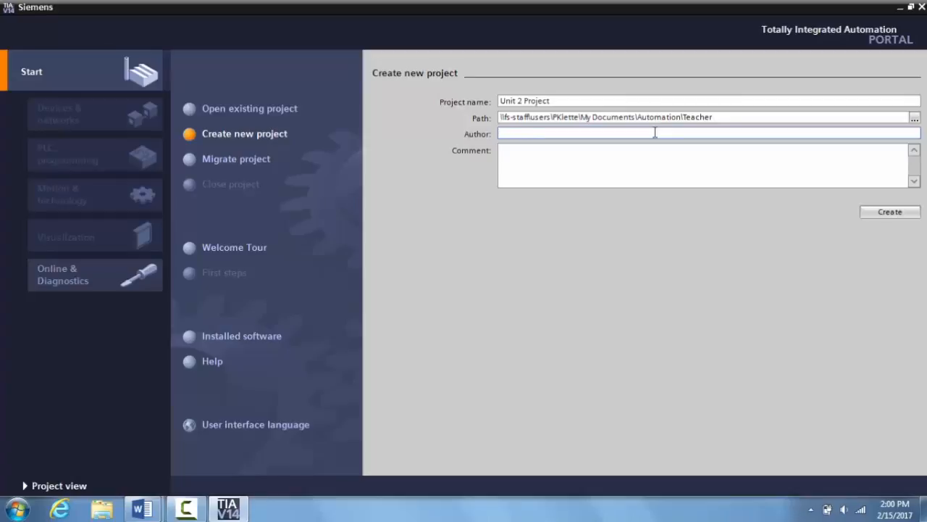
{"action": "type", "text": "Teacher"}
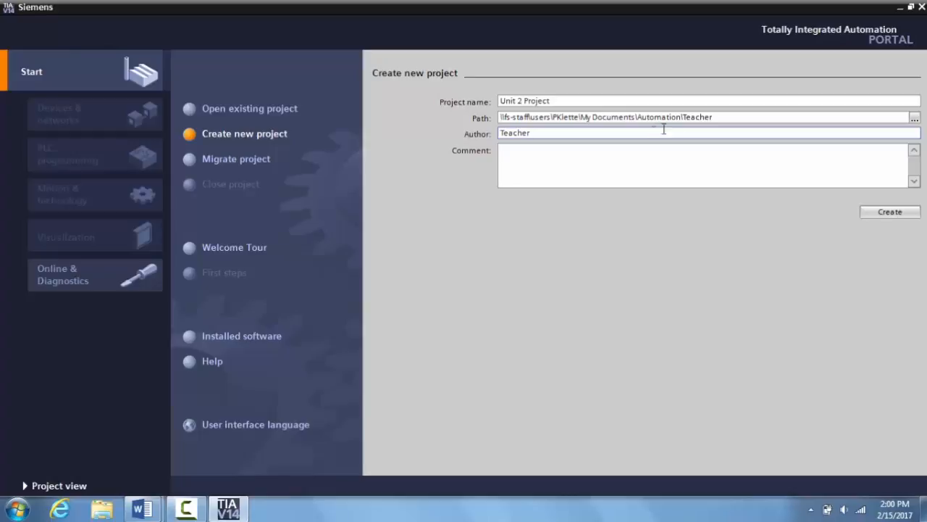
{"action": "left_click", "coordinate": [890, 211]}
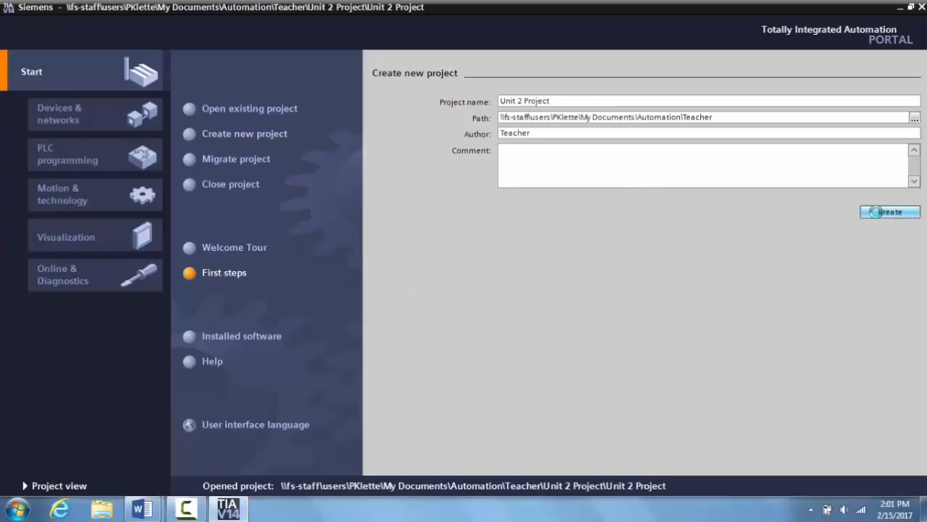
Step: Let Unit 2 Project finish opening to its First steps page
{"action": "left_click", "coordinate": [890, 212]}
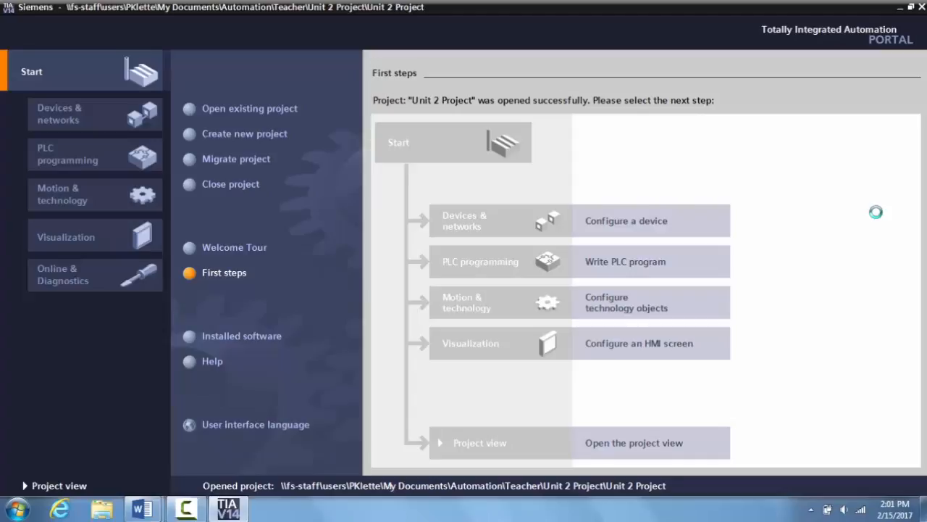
{"action": "mouse_move", "coordinate": [814, 172]}
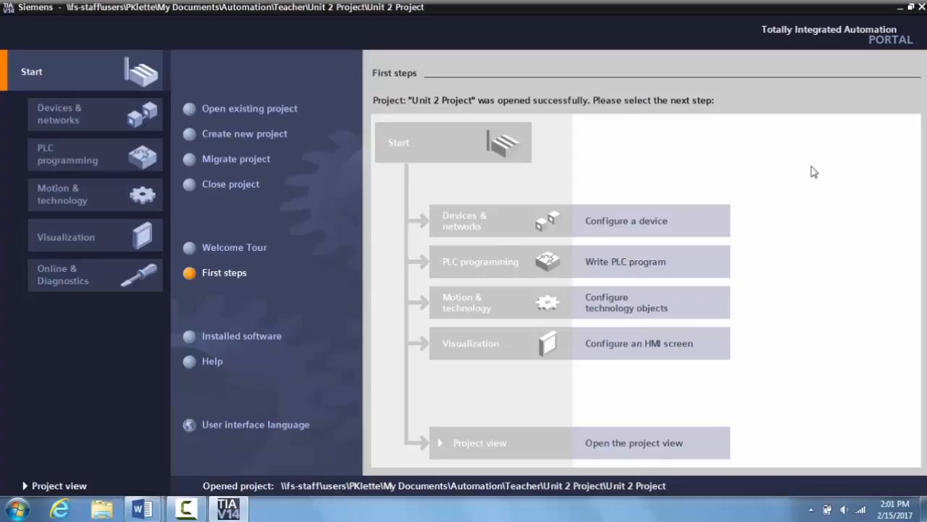
{"action": "mouse_move", "coordinate": [711, 161]}
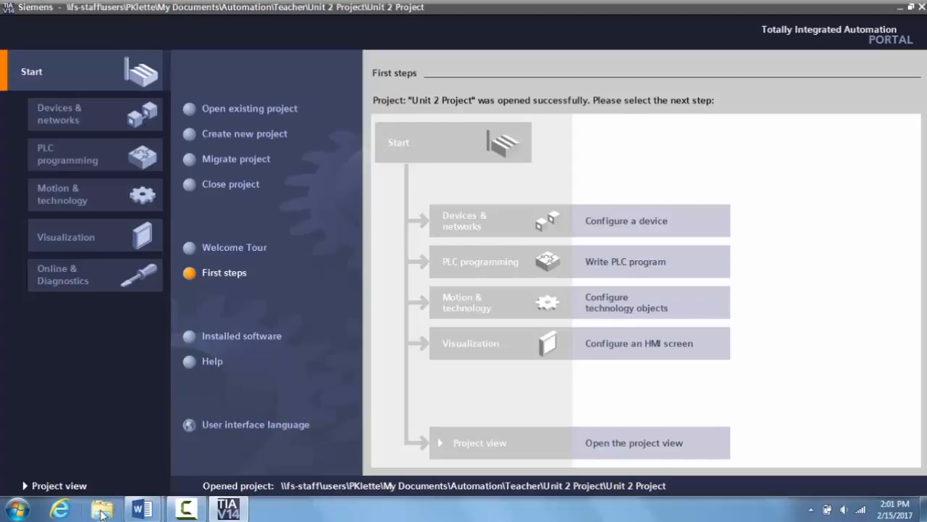
Step: Navigate Explorer through Documents and Automation into the Teacher folder
{"action": "left_click", "coordinate": [102, 507]}
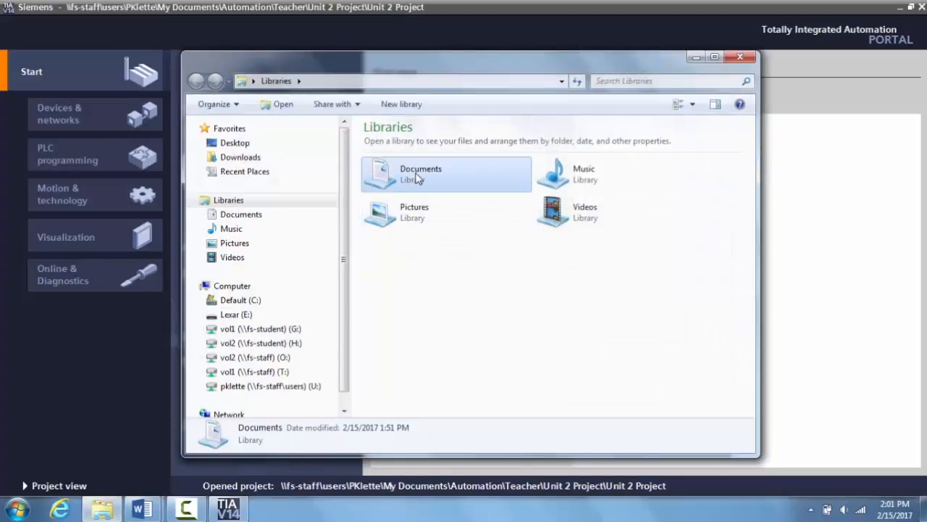
{"action": "double_click", "coordinate": [421, 174]}
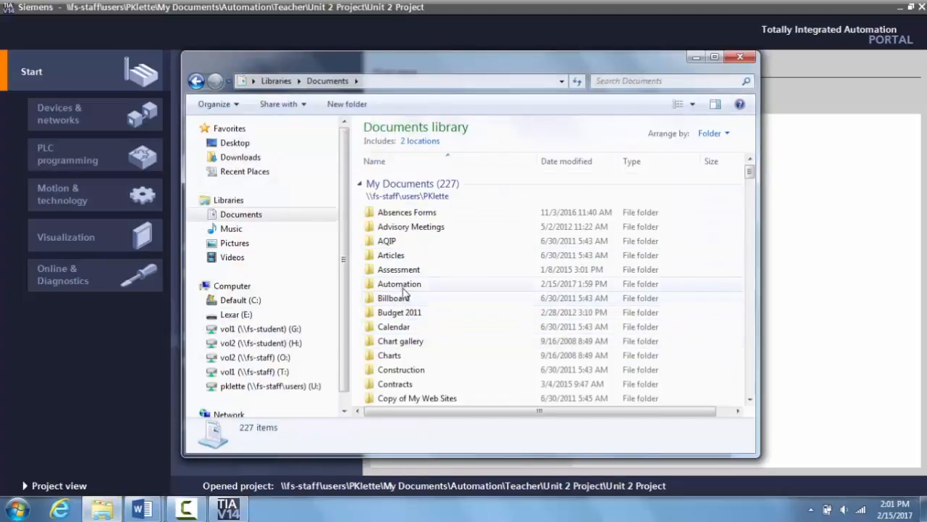
{"action": "left_click", "coordinate": [399, 283]}
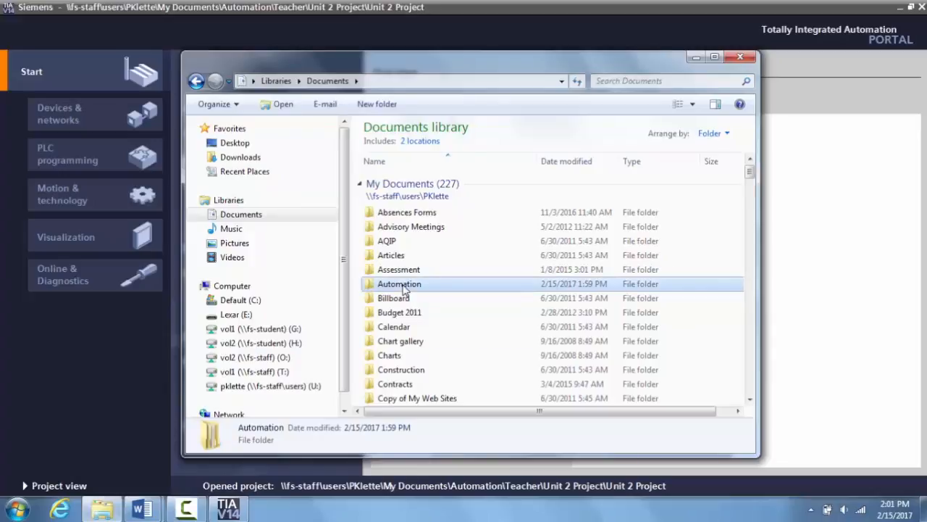
{"action": "double_click", "coordinate": [399, 283]}
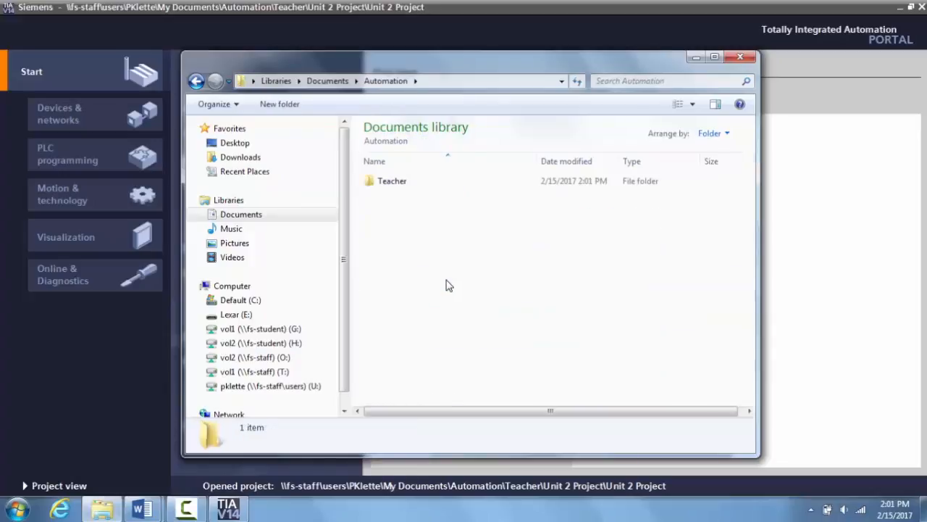
{"action": "double_click", "coordinate": [392, 180]}
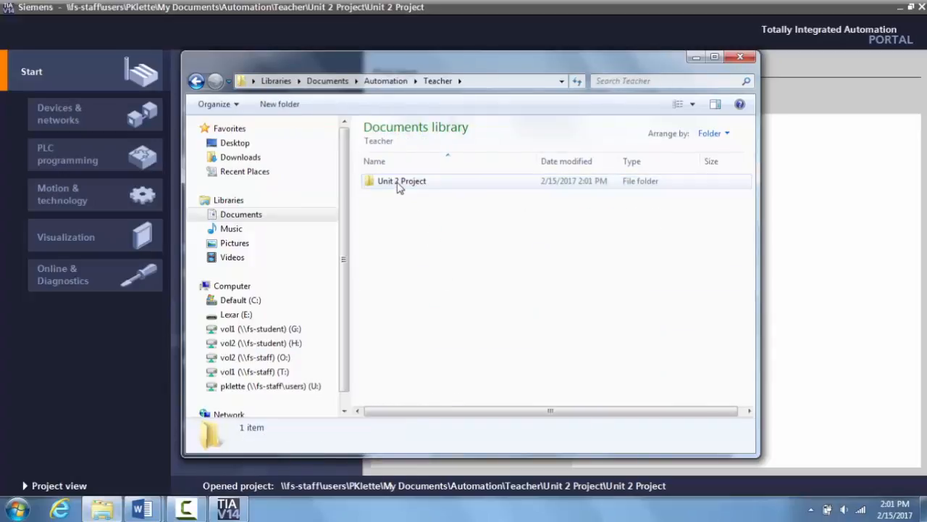
Step: Enter the Unit 2 Project folder and select its TIA Portal project file
{"action": "left_click", "coordinate": [403, 208]}
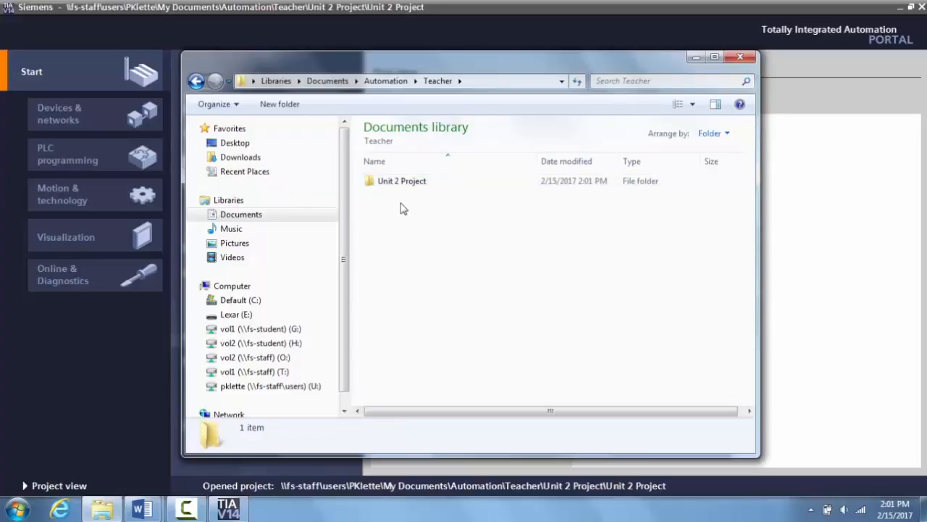
{"action": "mouse_move", "coordinate": [398, 182]}
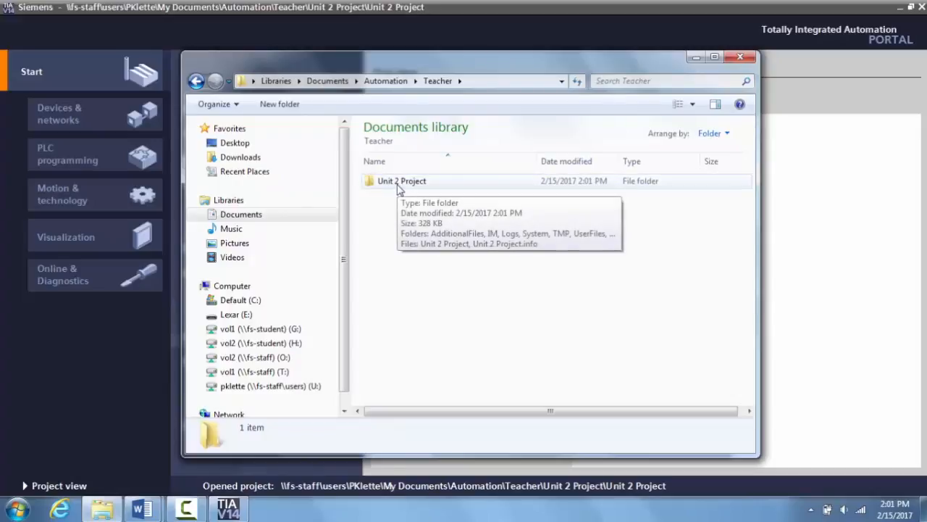
{"action": "left_click", "coordinate": [402, 180]}
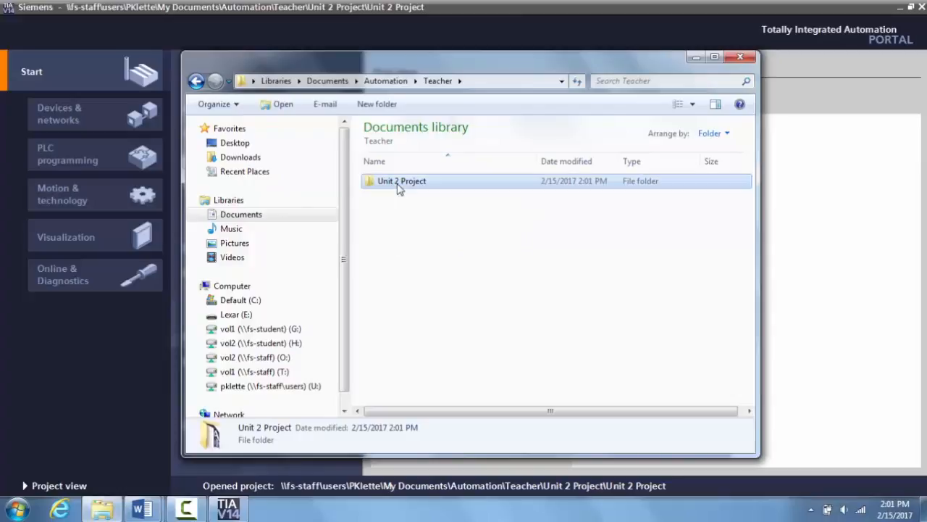
{"action": "double_click", "coordinate": [402, 180]}
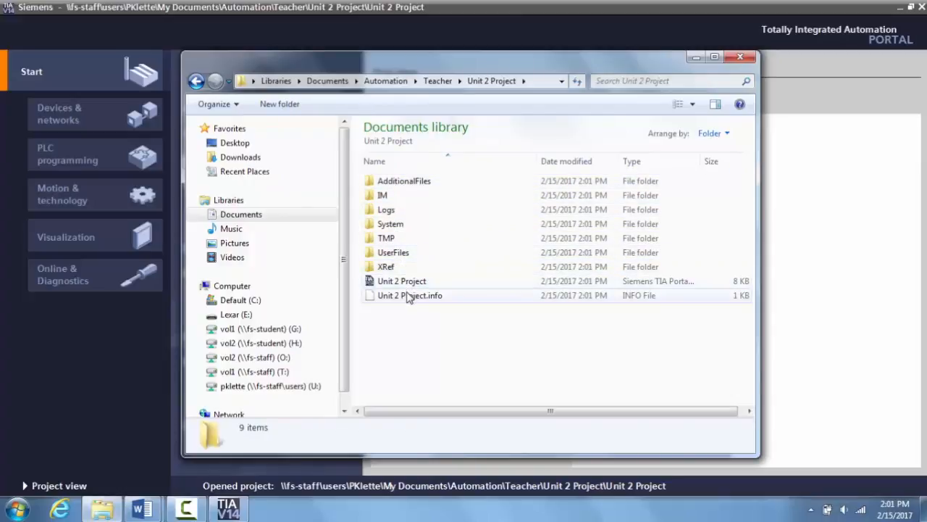
{"action": "mouse_move", "coordinate": [410, 295]}
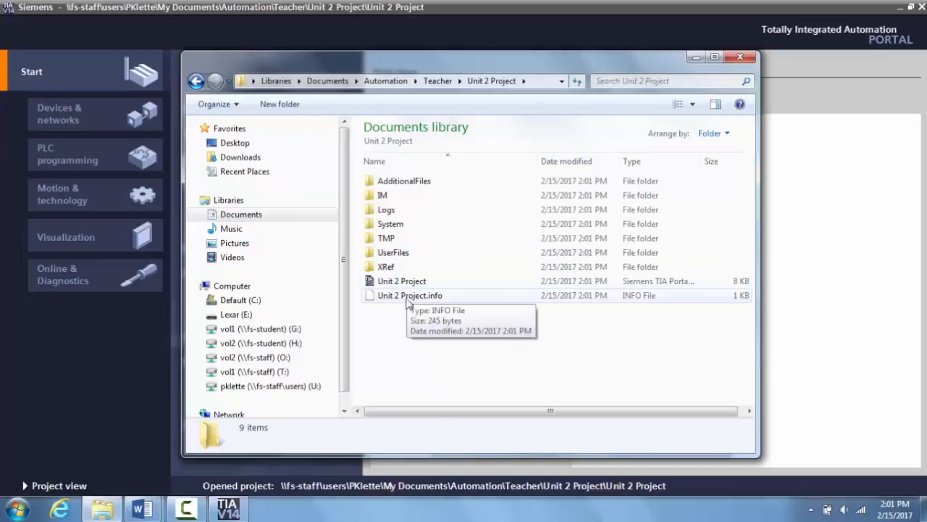
{"action": "mouse_move", "coordinate": [409, 316]}
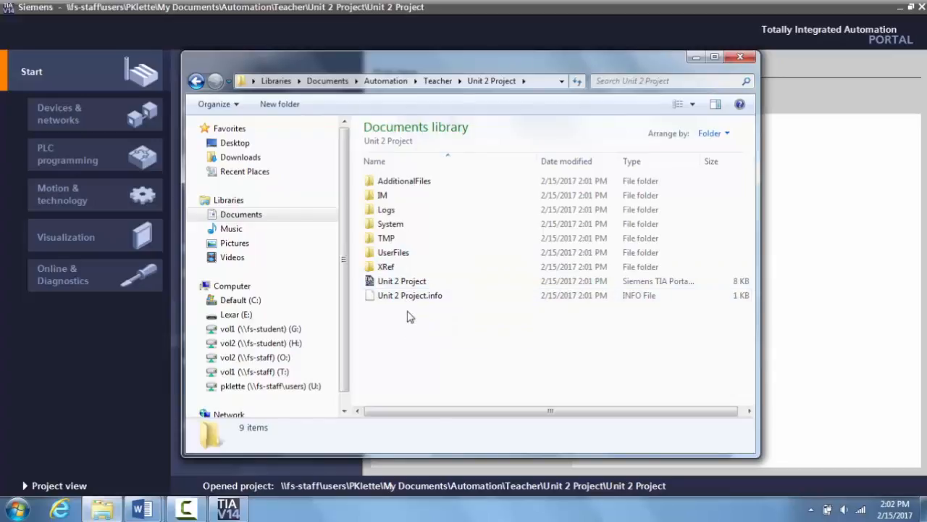
{"action": "left_click", "coordinate": [410, 295]}
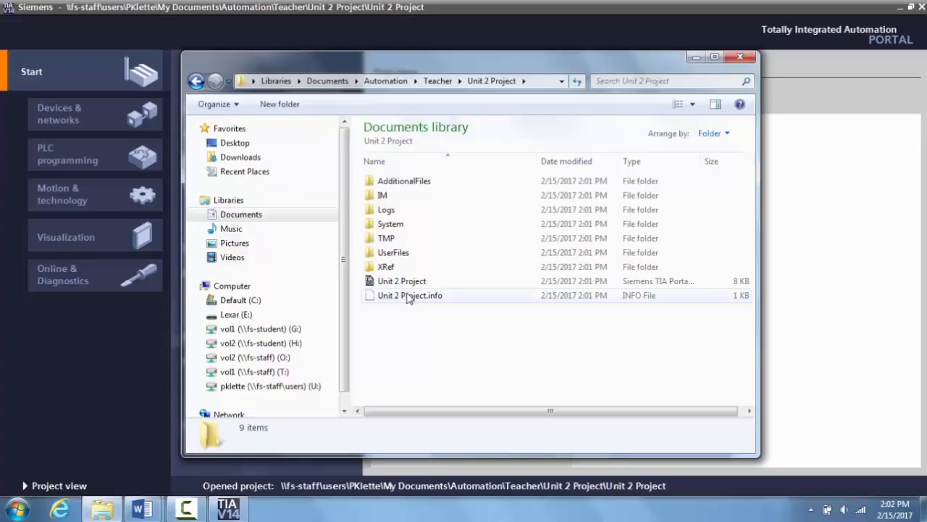
{"action": "left_click", "coordinate": [402, 280]}
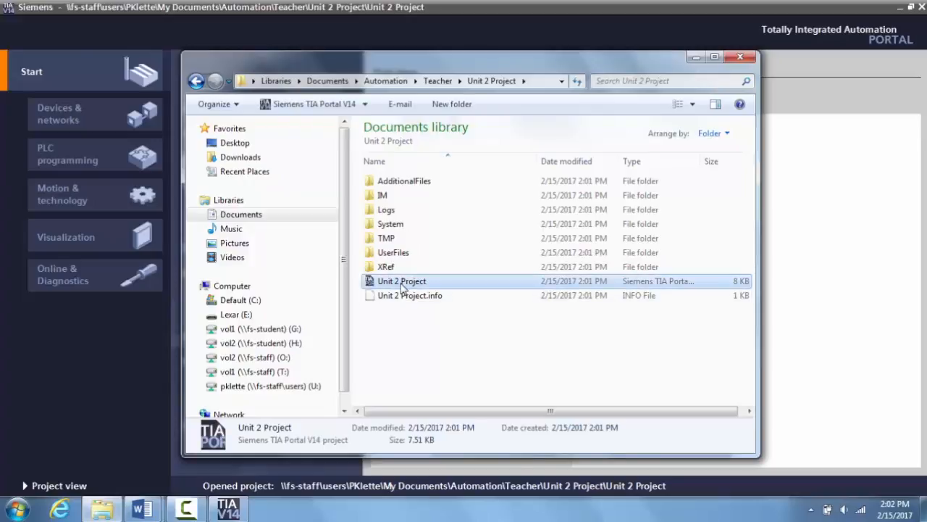